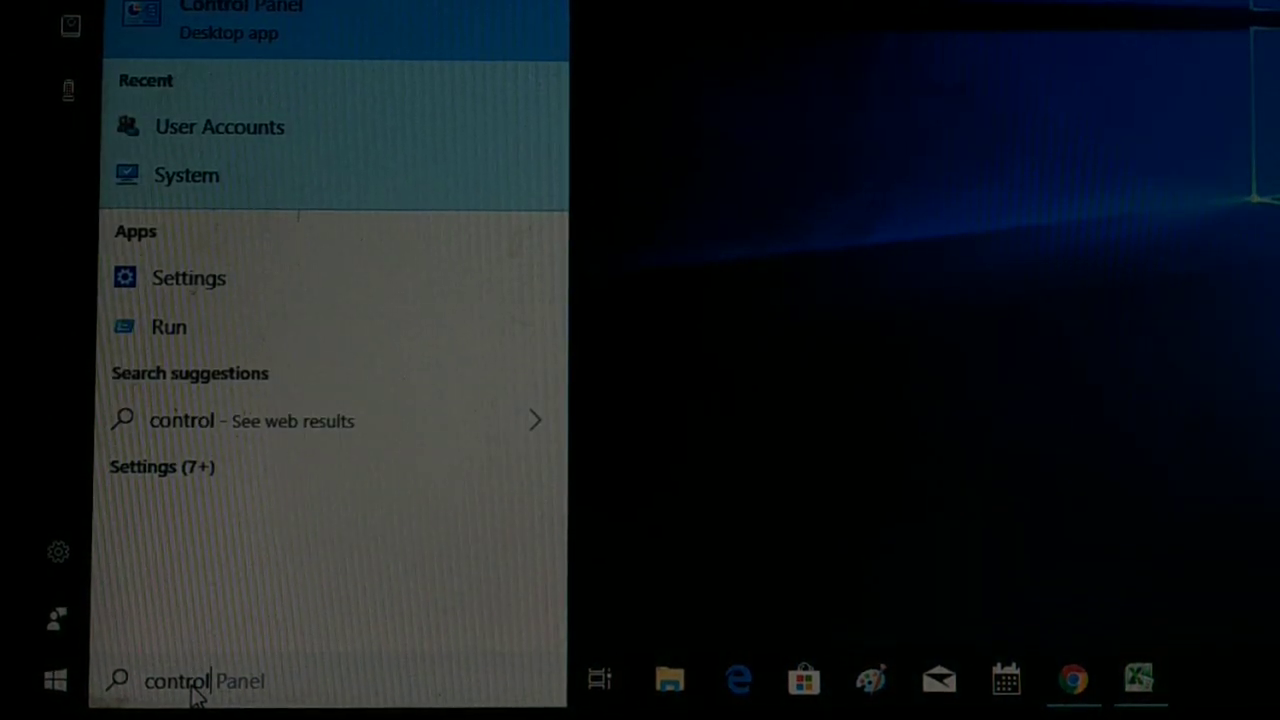
mouse_move(284, 178)
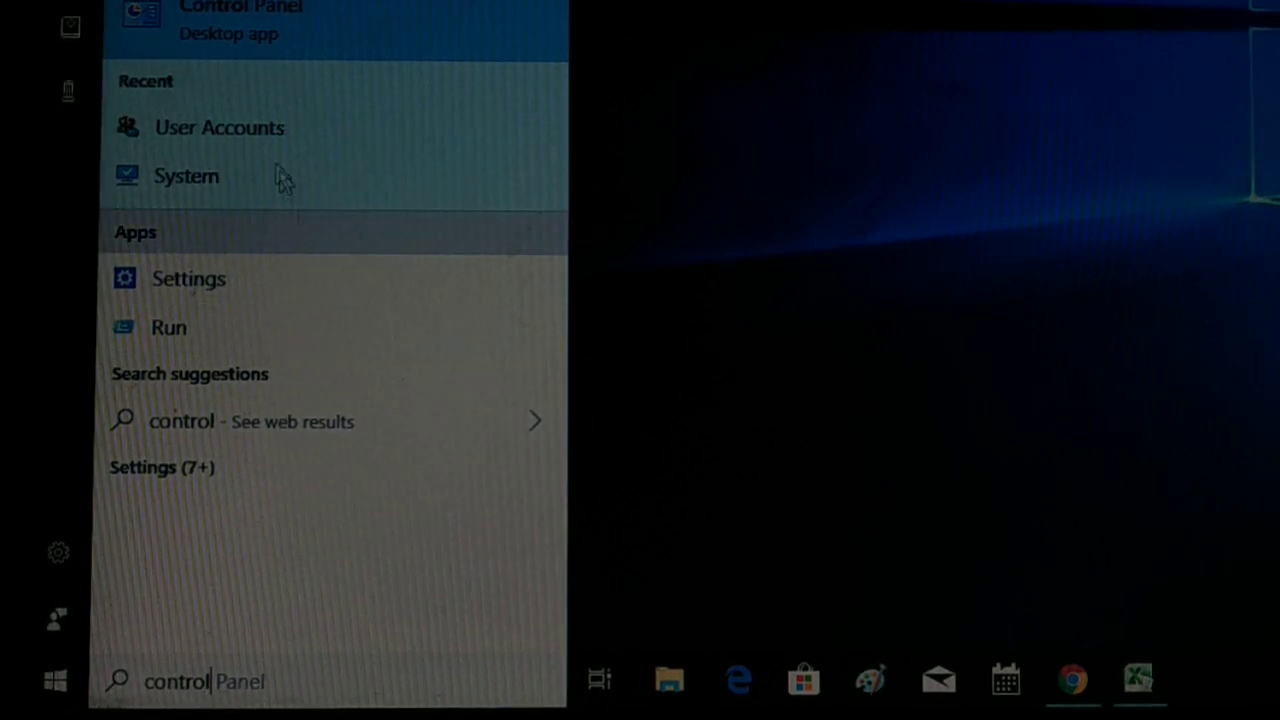
click(220, 128)
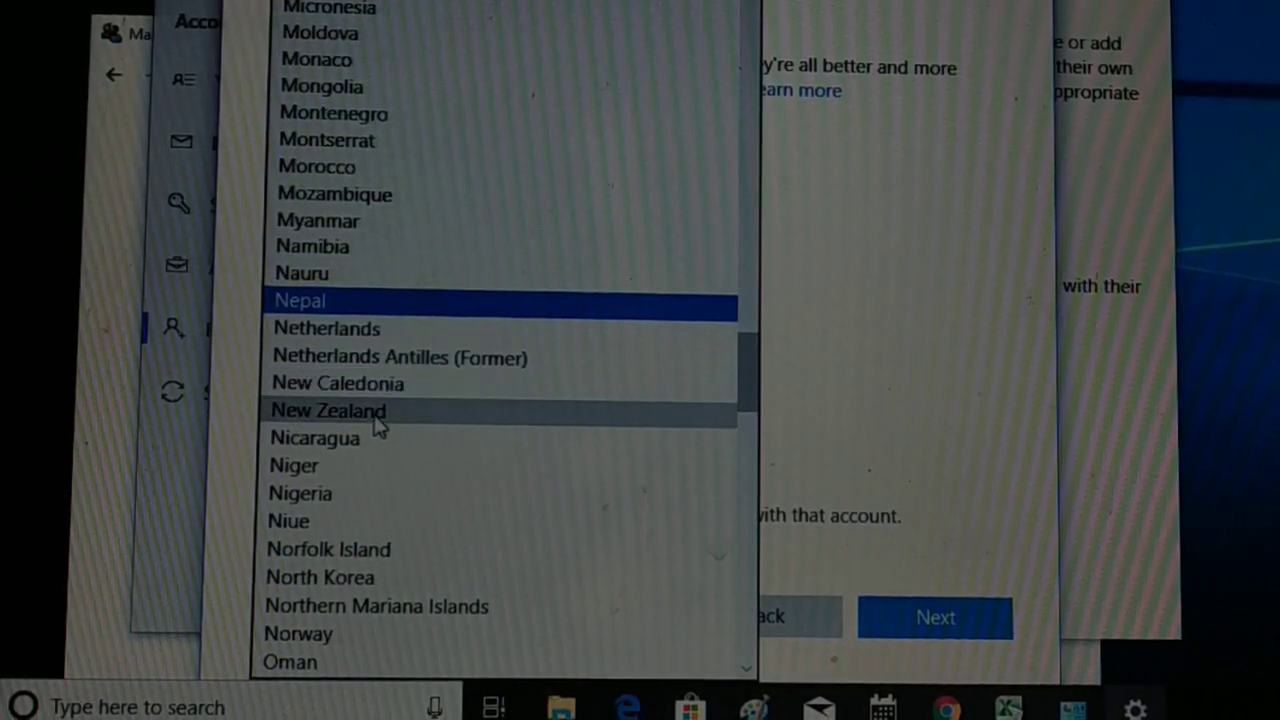
- Choose Nicaragua as the country/region for the new account
click(316, 436)
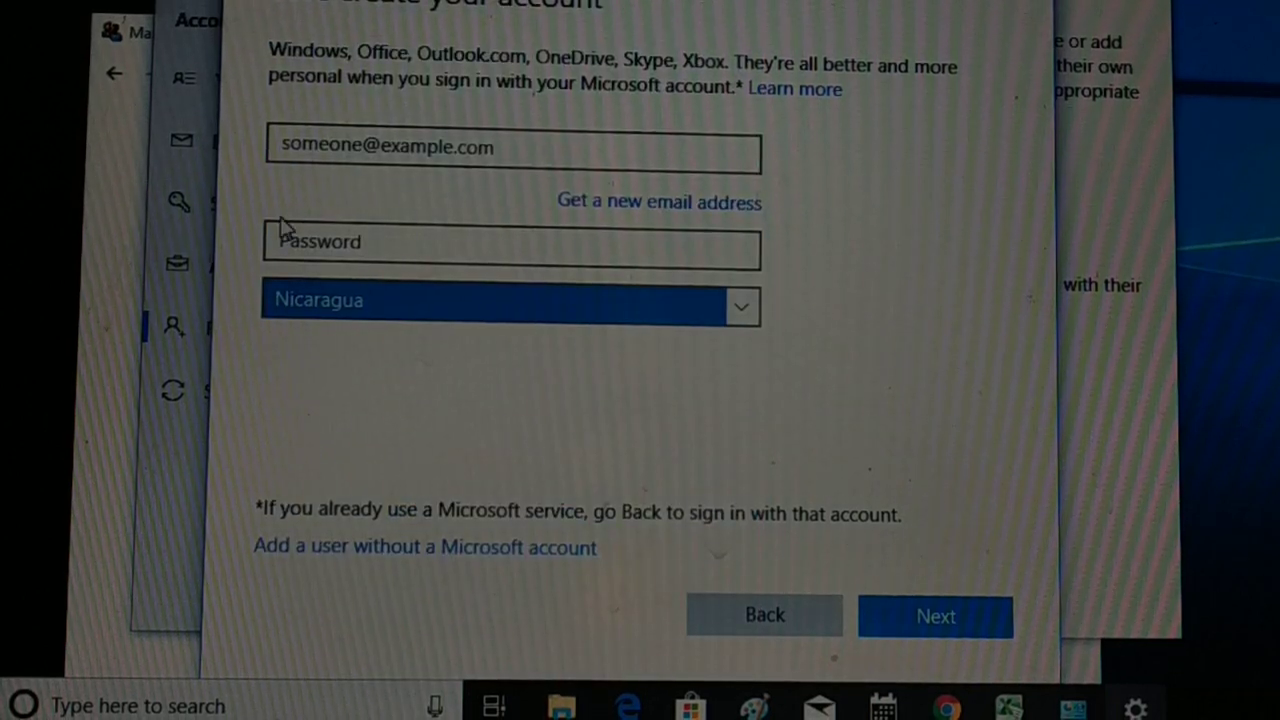
- Start a local account without a Microsoft account, entering user name acd and confirming its password
click(424, 548)
text(acd)
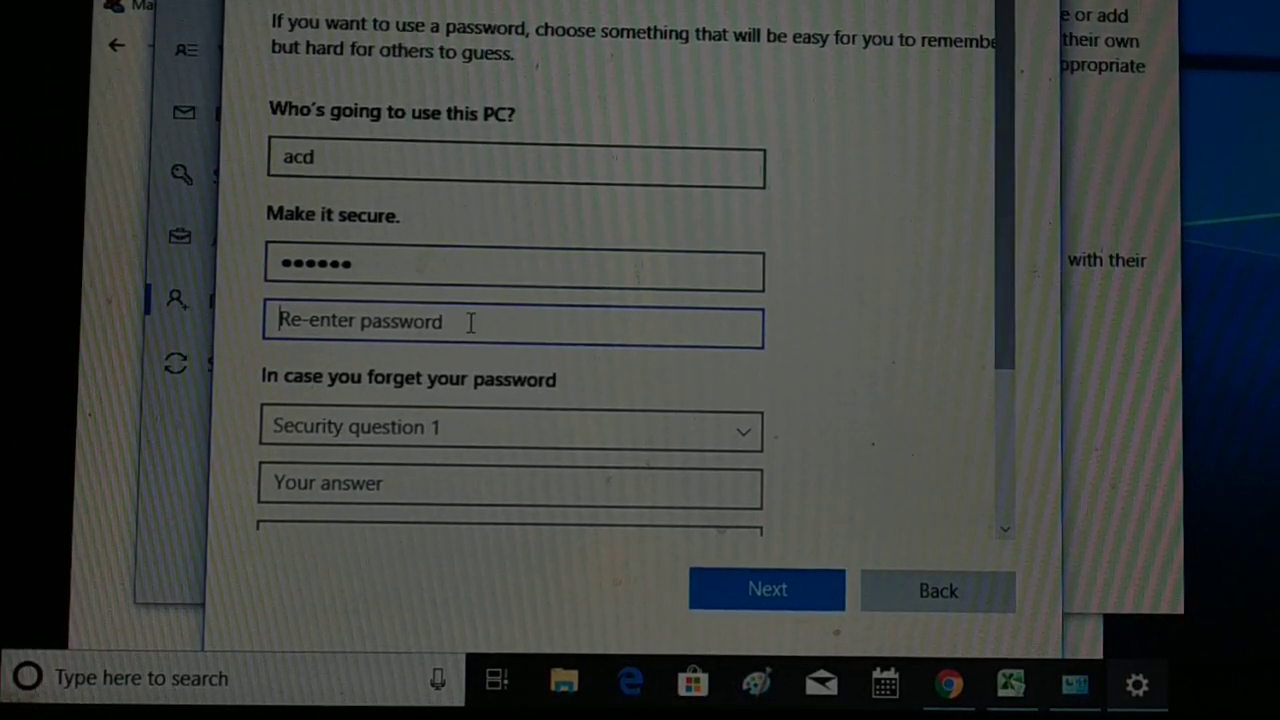
click(766, 588)
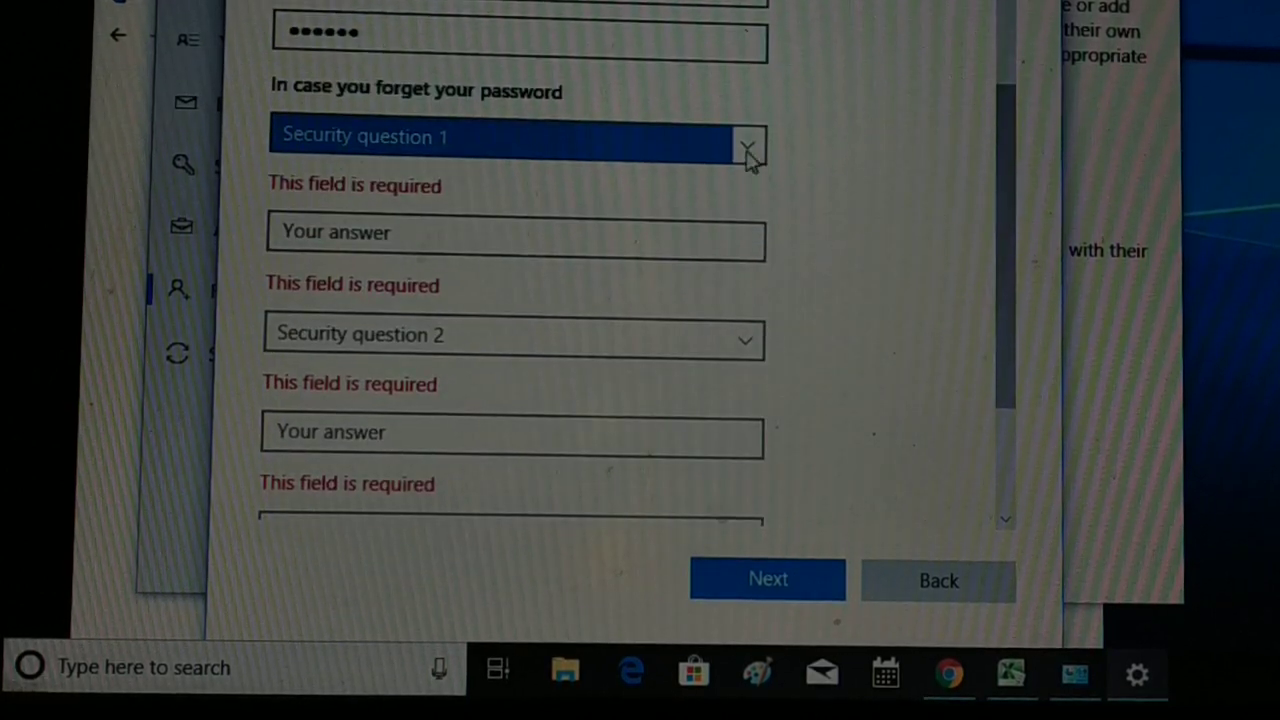